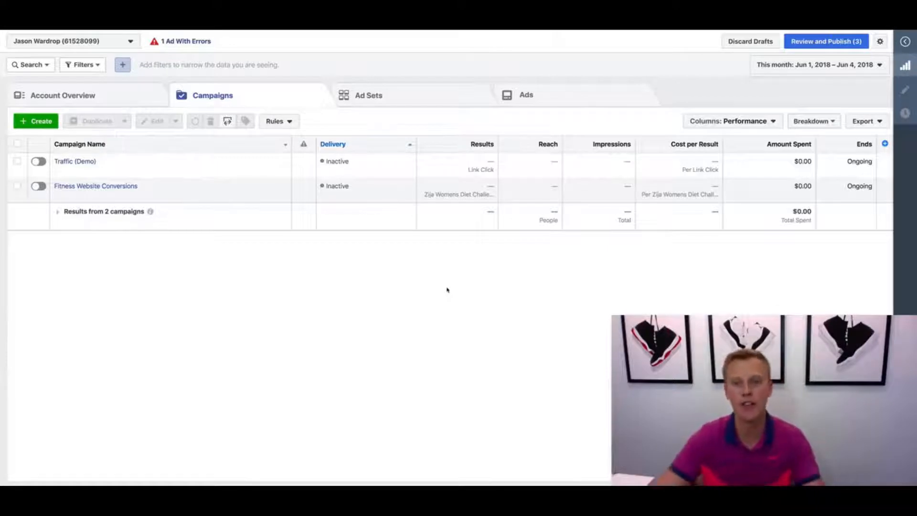
mouse_move(449, 285)
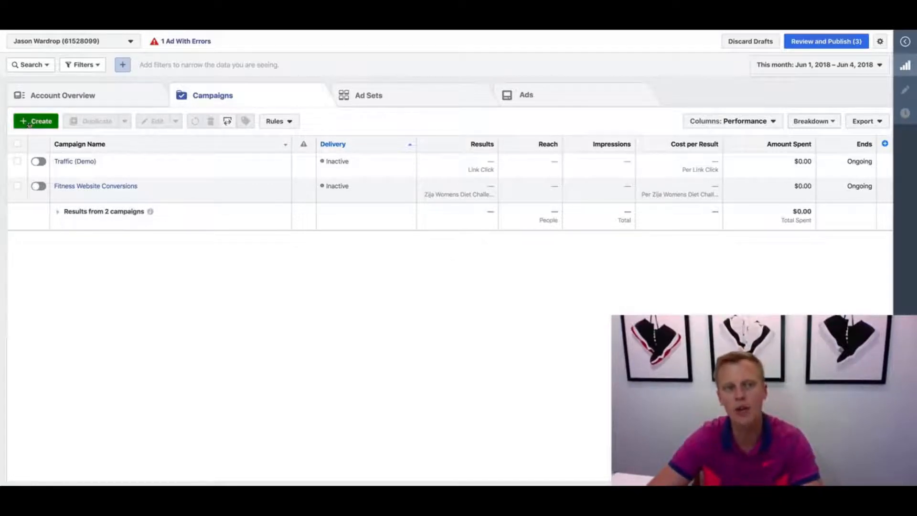
Start a new campaign from the Campaigns tab to reach the marketing objectives
left_click(36, 121)
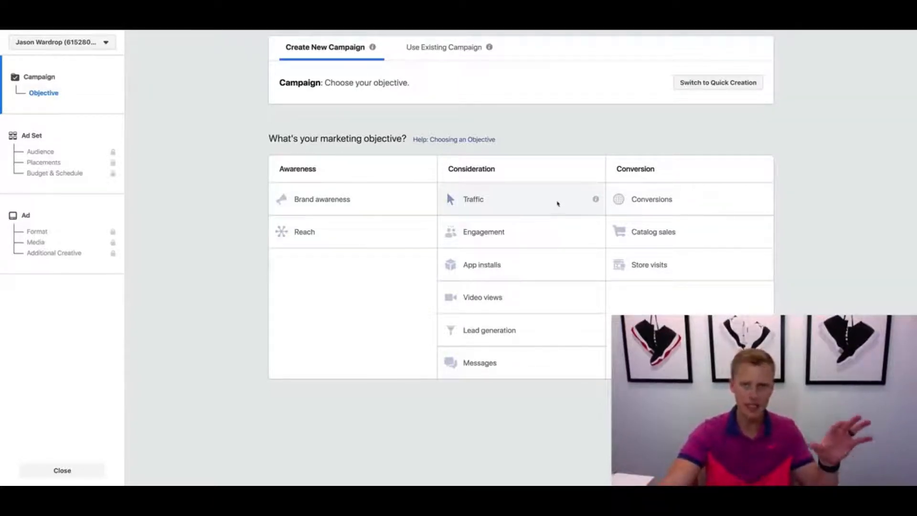
Choose Traffic under Consideration as the objective and continue to the ad set
left_click(473, 198)
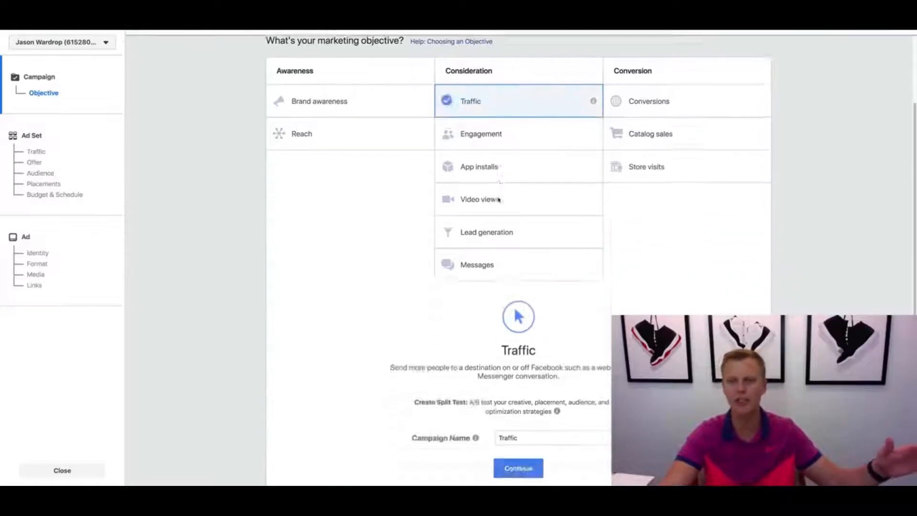
left_click(517, 468)
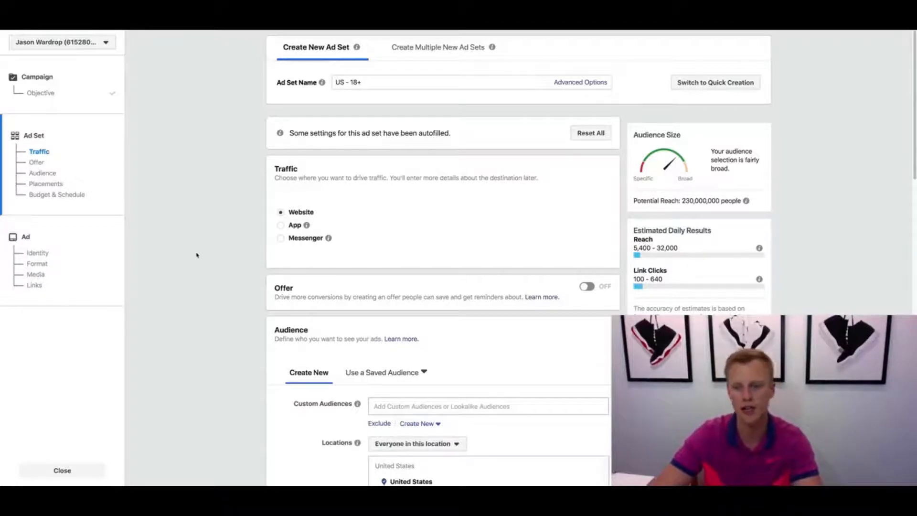
Scroll the ad set form past Audience down to Placements and Budget & Schedule
scroll("down", 3)
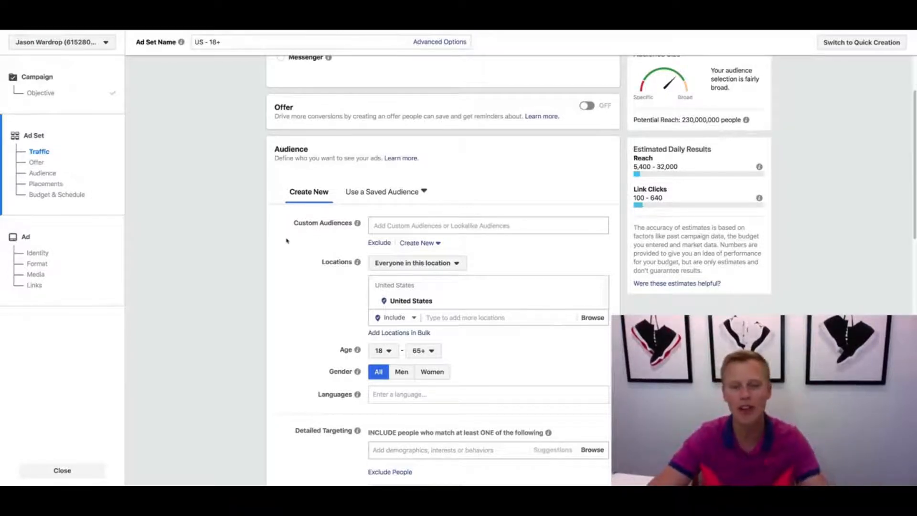
scroll("down", 3)
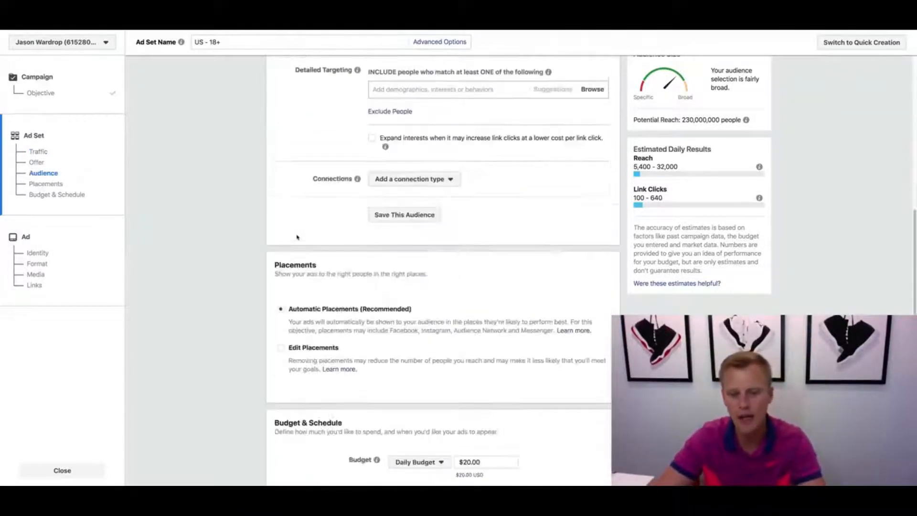
scroll("down", 3)
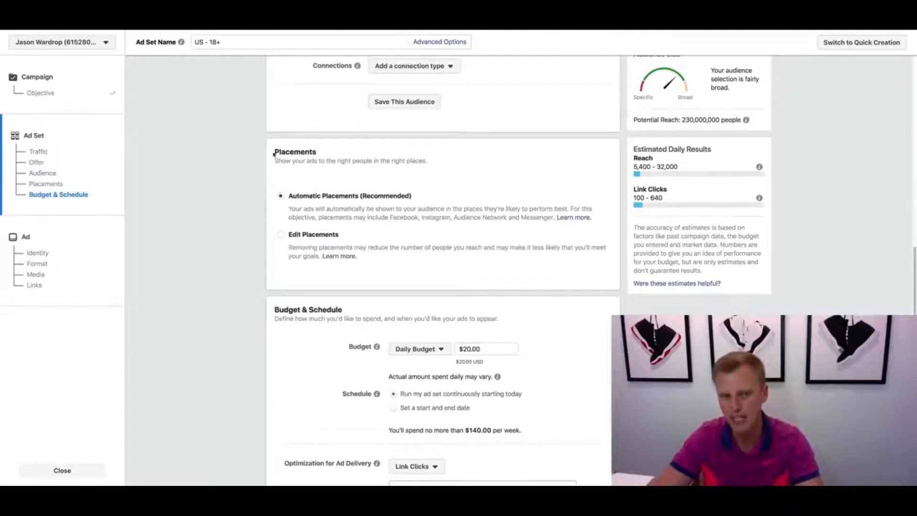
left_click(45, 183)
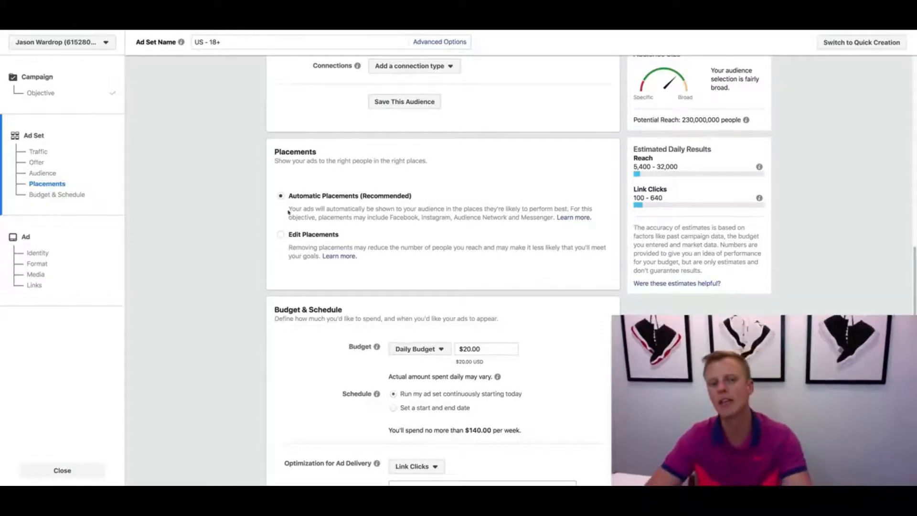
Switch to manual placements and remove Audience Network, Instagram and Marketplace, keeping Feeds and Right Column
left_click(280, 235)
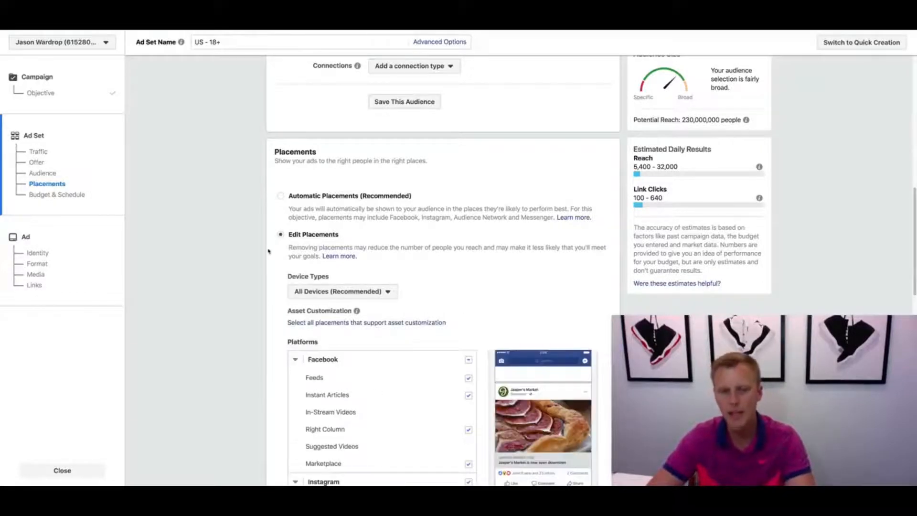
scroll("down", 3)
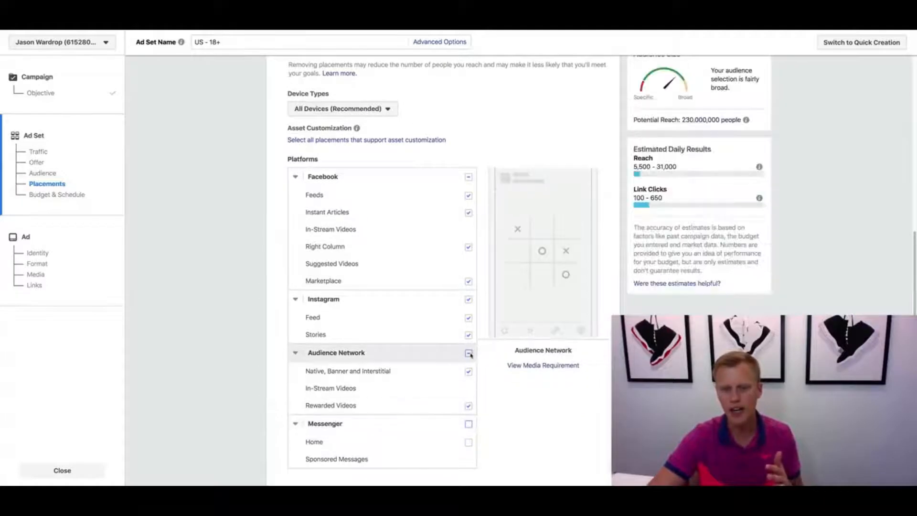
left_click(468, 352)
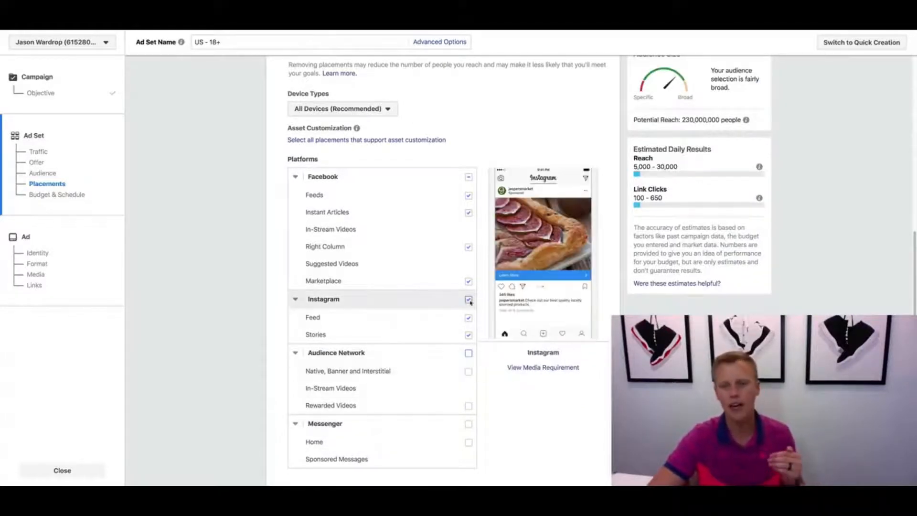
left_click(468, 299)
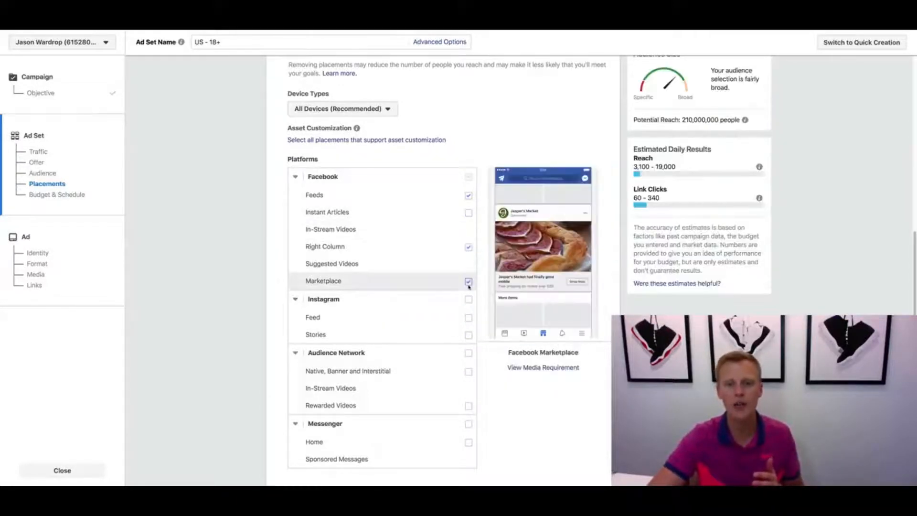
left_click(468, 281)
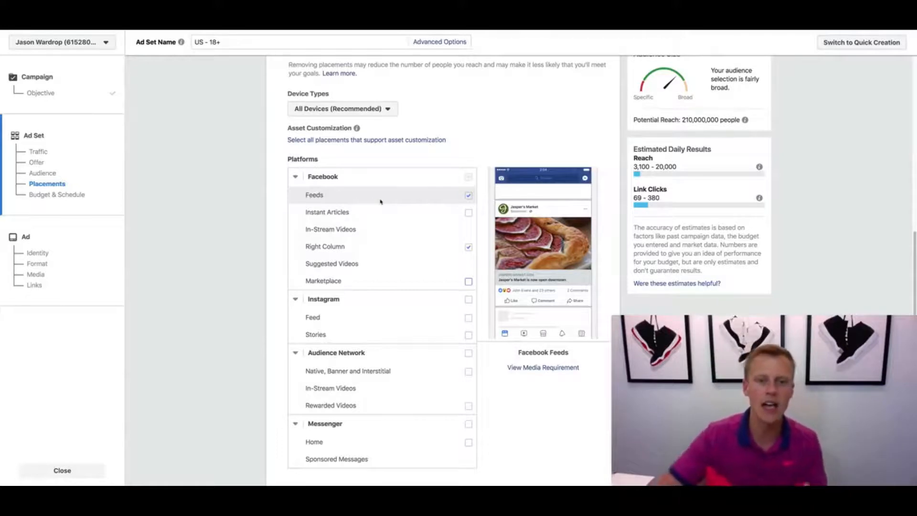
Move down to the Budget & Schedule and delivery optimization settings
left_click(468, 195)
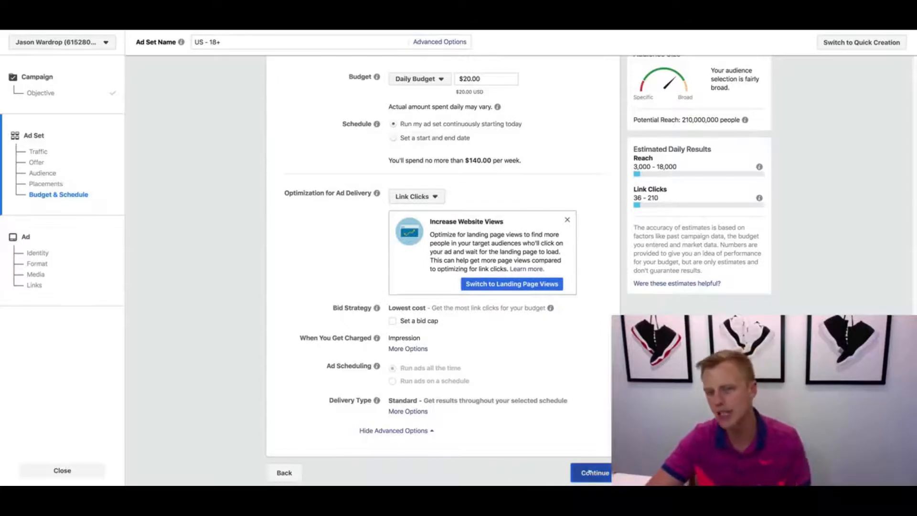
Scroll back up to Placements to clear the Facebook placements for Instagram Feed
scroll("up", 3)
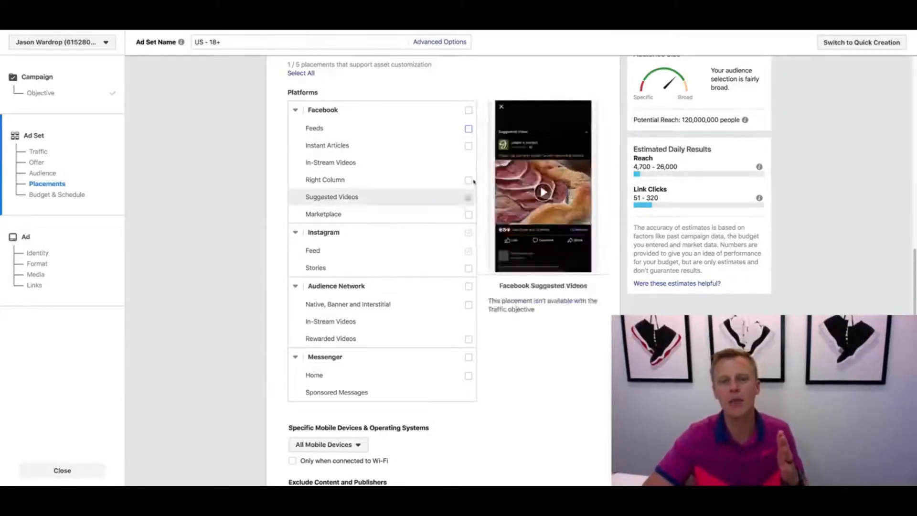
Re-select Facebook Feeds as the ad set's only placement
left_click(468, 128)
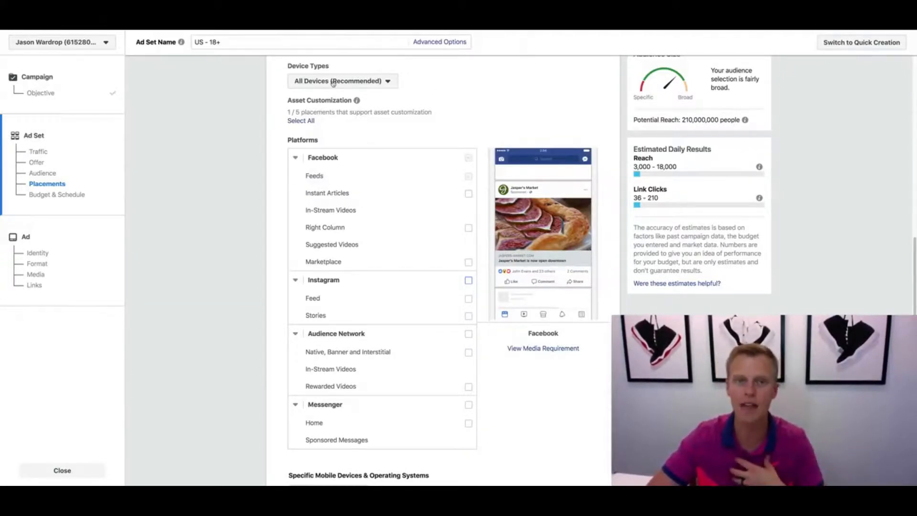
left_click(342, 81)
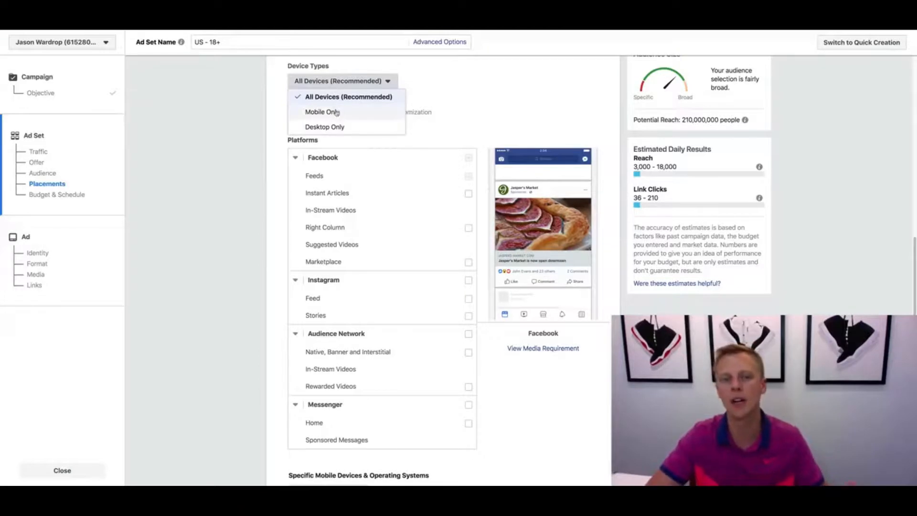
left_click(322, 111)
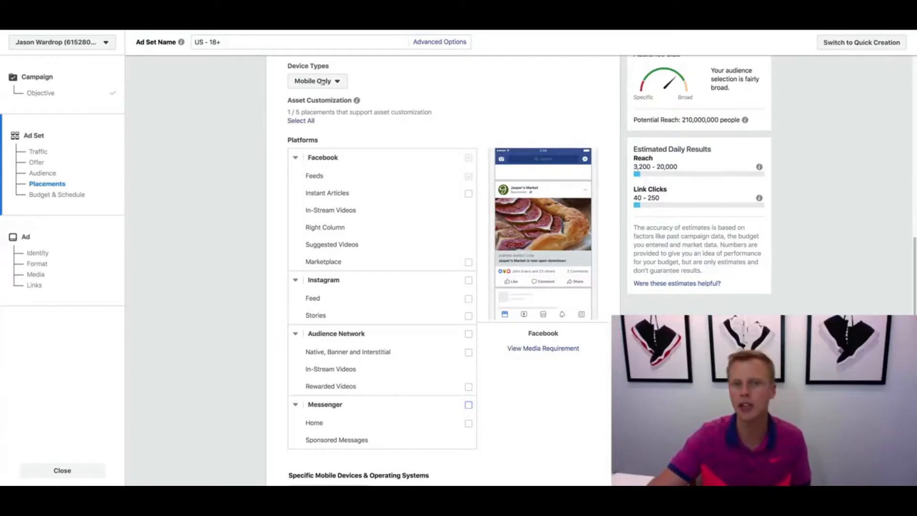
left_click(317, 80)
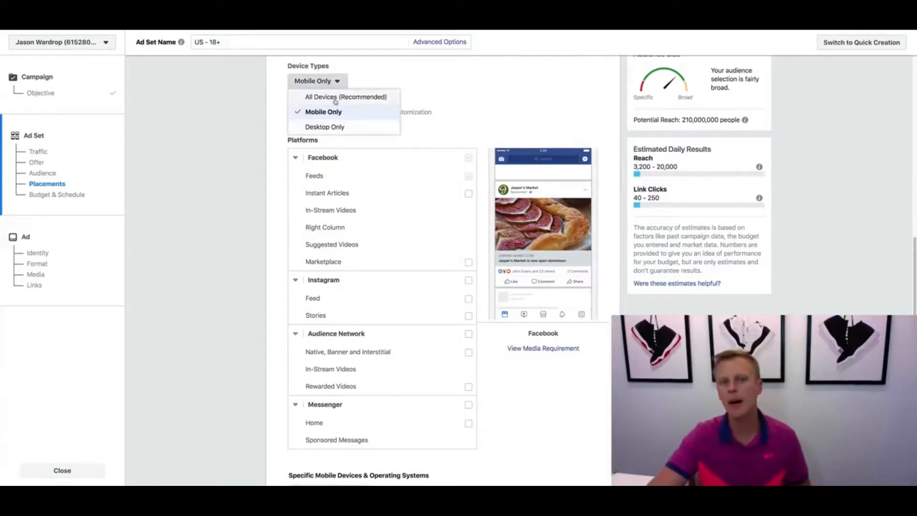
left_click(346, 96)
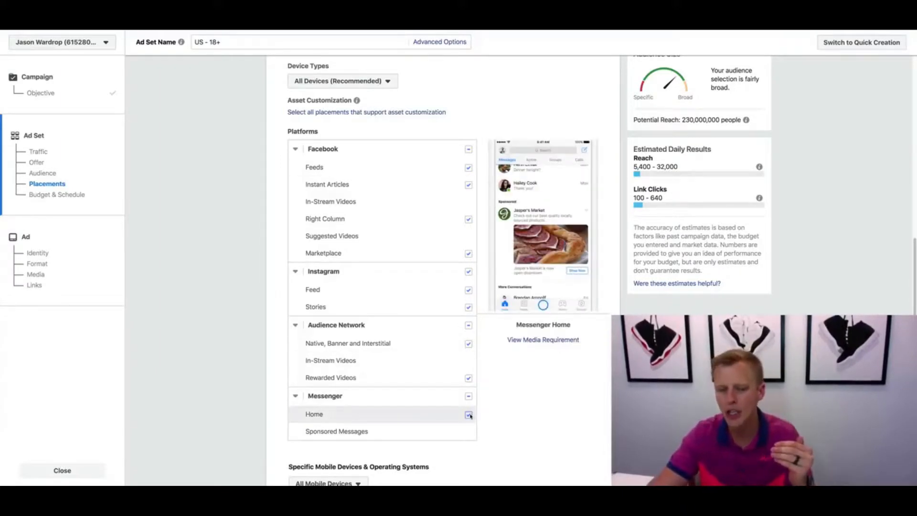
Add Messenger Home to complete all placements and continue to content exclusions
left_click(468, 413)
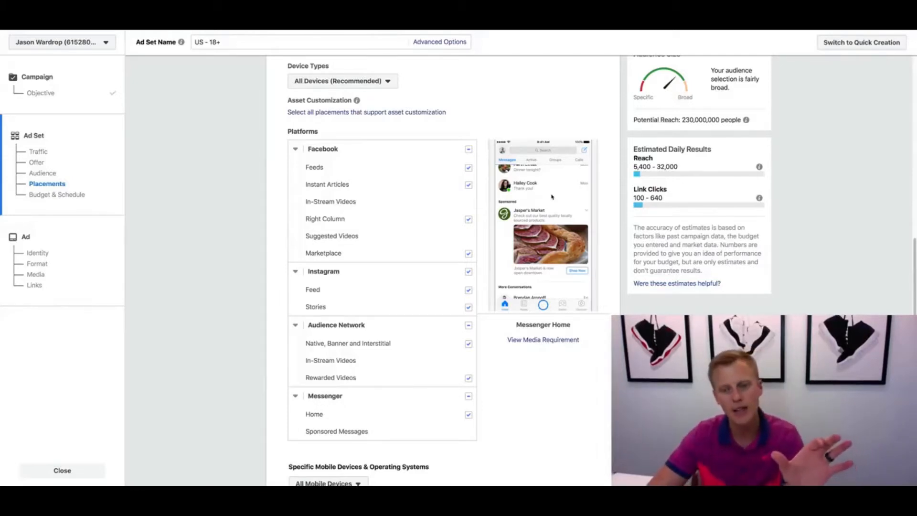
scroll("down", 3)
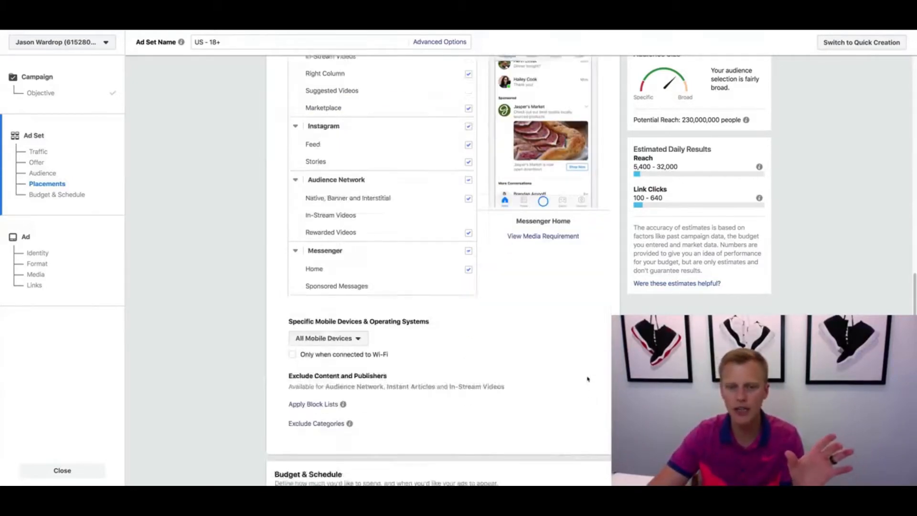